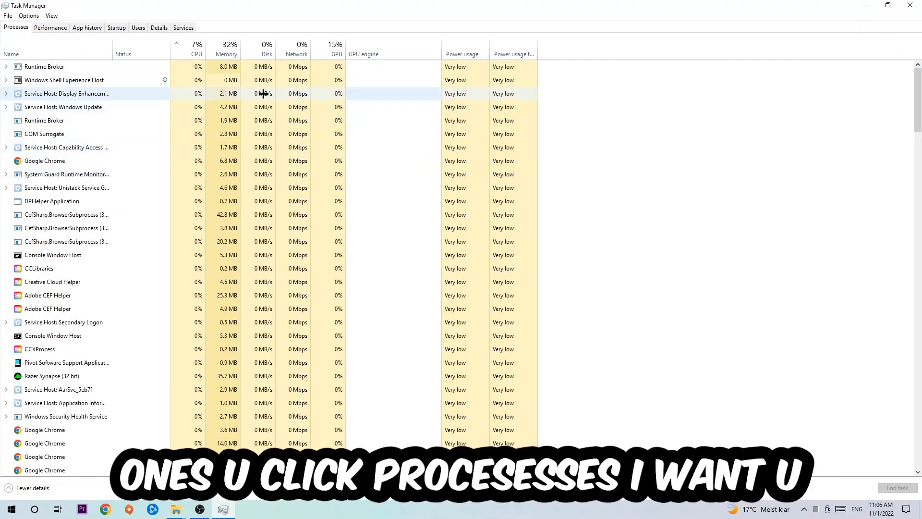
# Step: Select a game process in Task Manager to end it
pyautogui.click(44, 161)
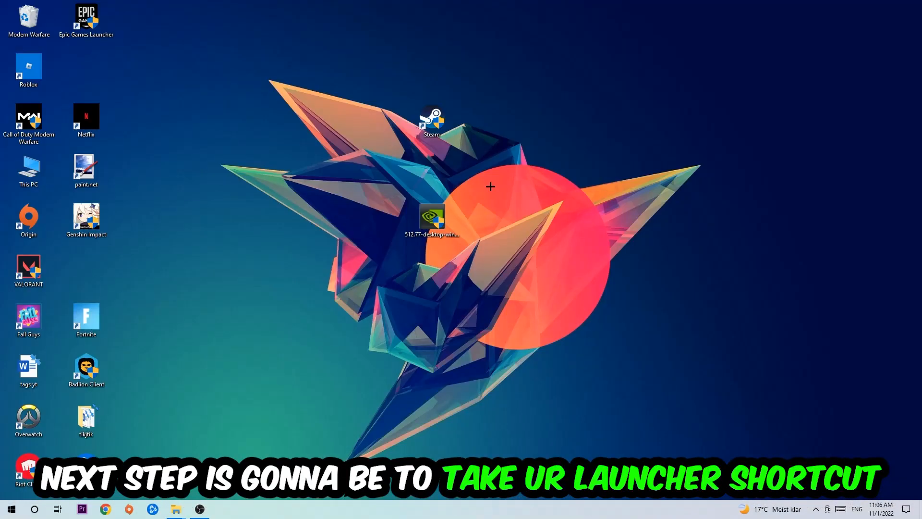
# Step: Move the Steam shortcut to a new desktop spot and run it as administrator
pyautogui.moveTo(432, 120); pyautogui.dragTo(547, 170)
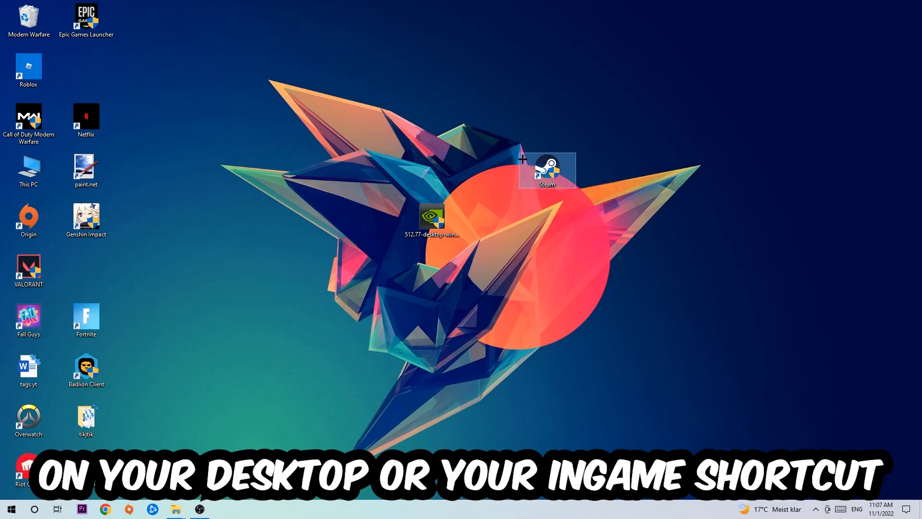
pyautogui.rightClick(548, 170)
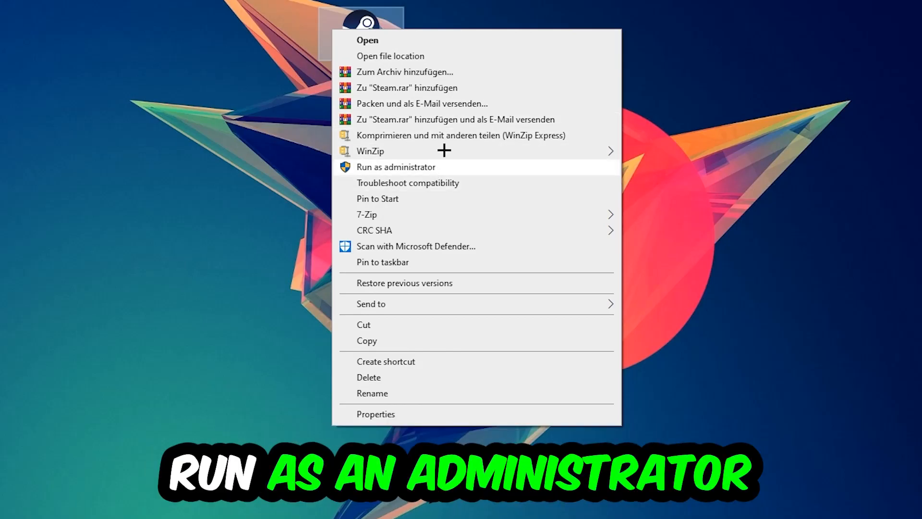
pyautogui.click(396, 167)
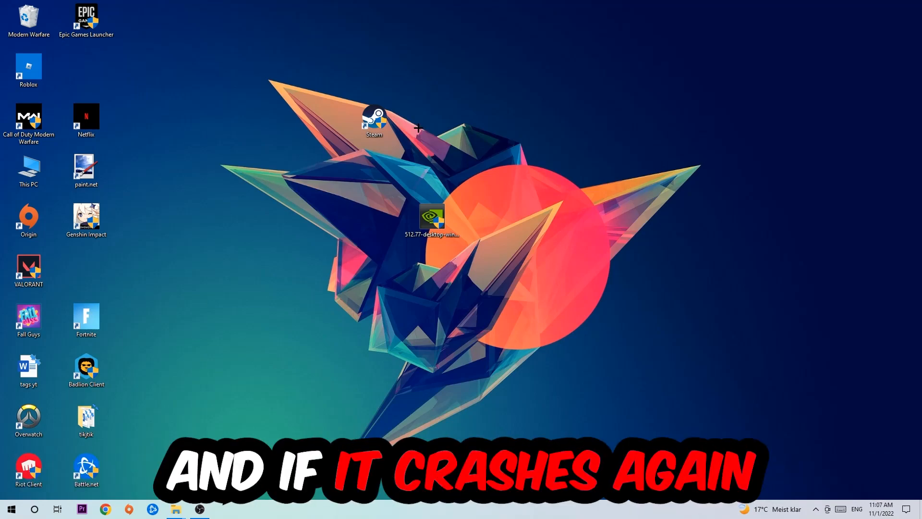
# Step: Set the Steam shortcut to Windows 8 compatibility mode with administrator rights and save
pyautogui.moveTo(374, 120); pyautogui.dragTo(316, 170)
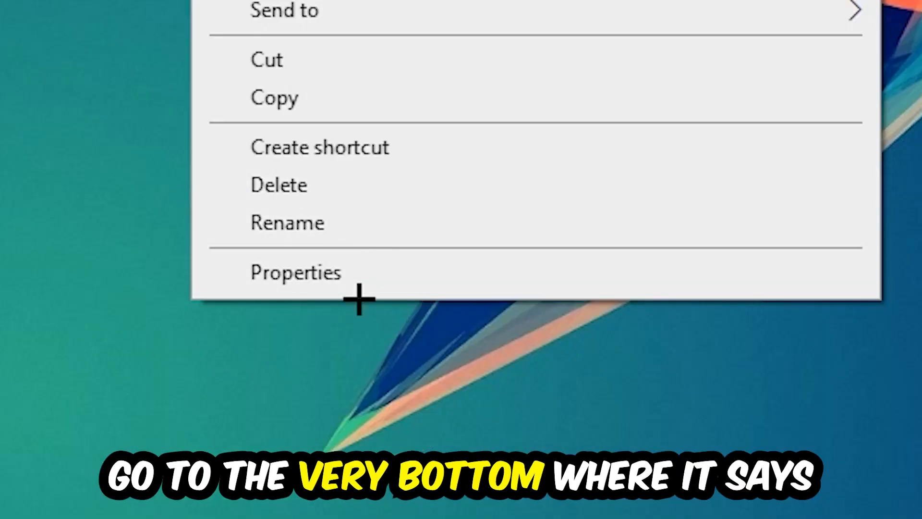
pyautogui.click(296, 272)
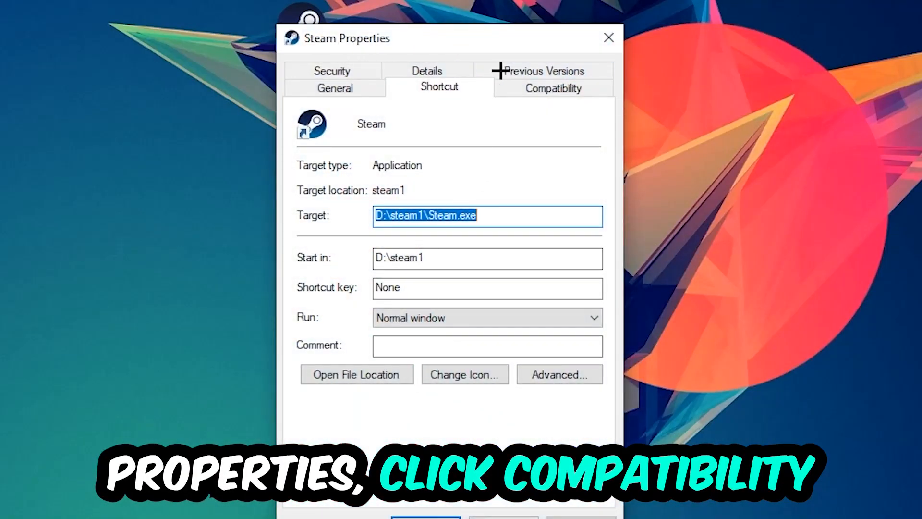
pyautogui.click(553, 89)
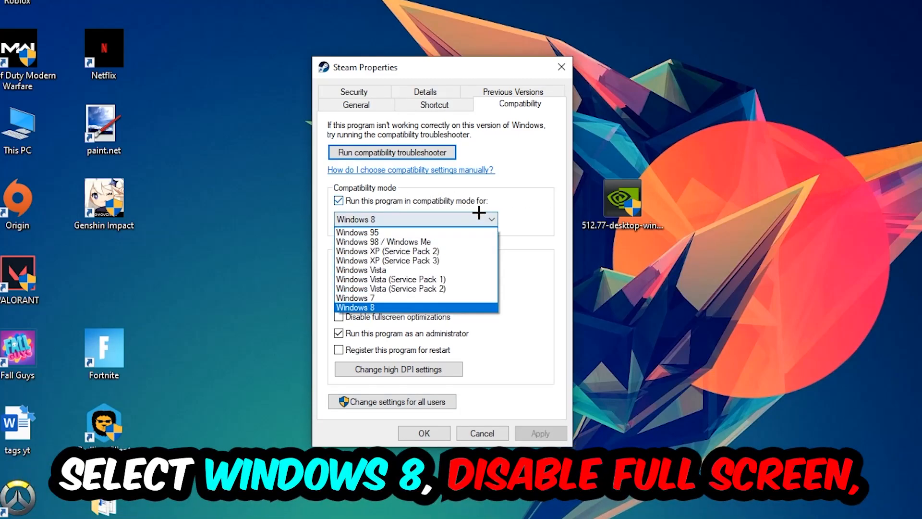
pyautogui.click(374, 307)
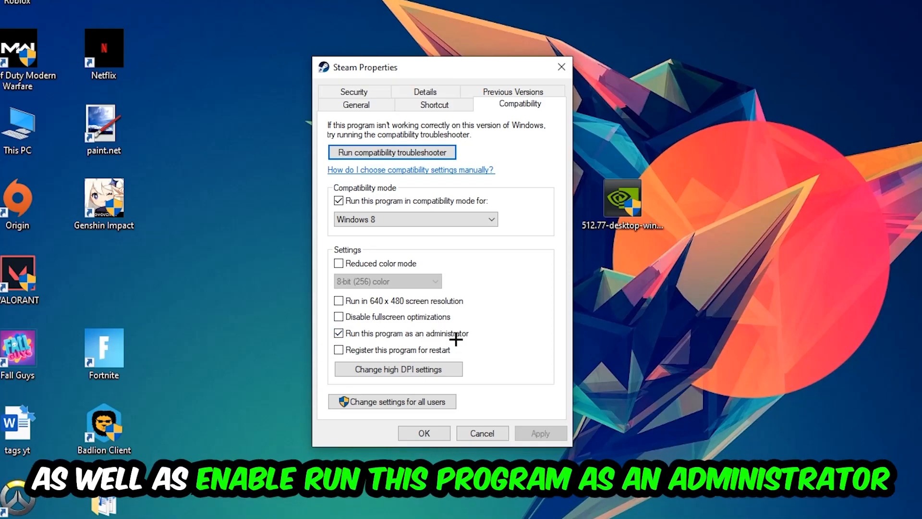
pyautogui.click(424, 433)
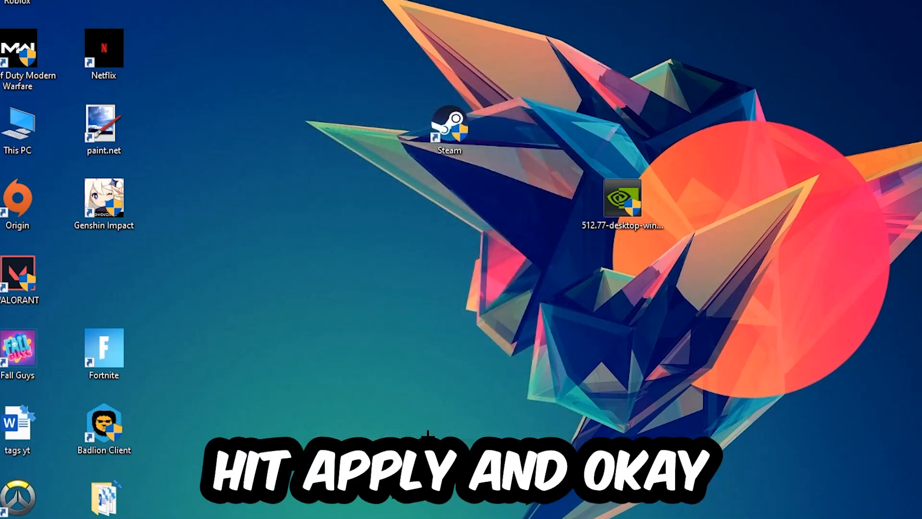